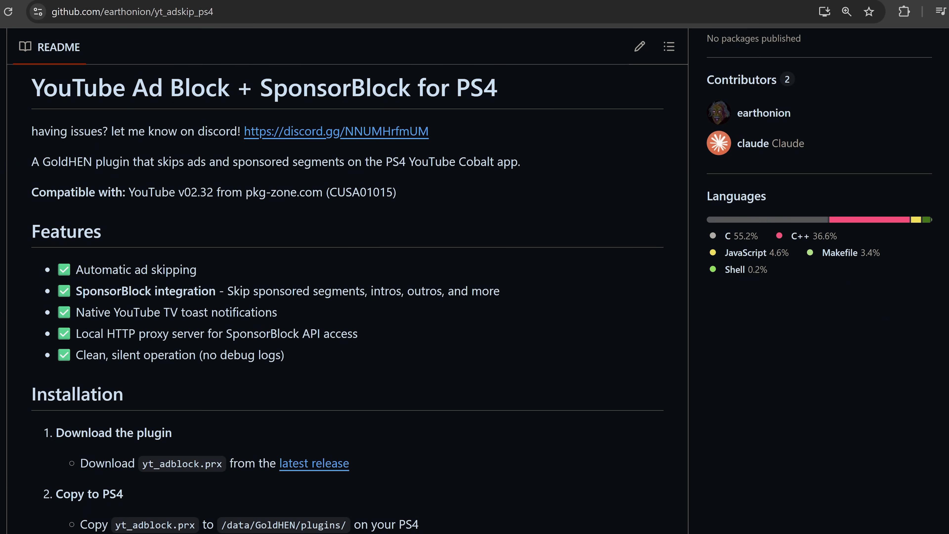
# Launch Homebrew Store, accept the support notice and begin a store search
pyautogui.scroll(3)
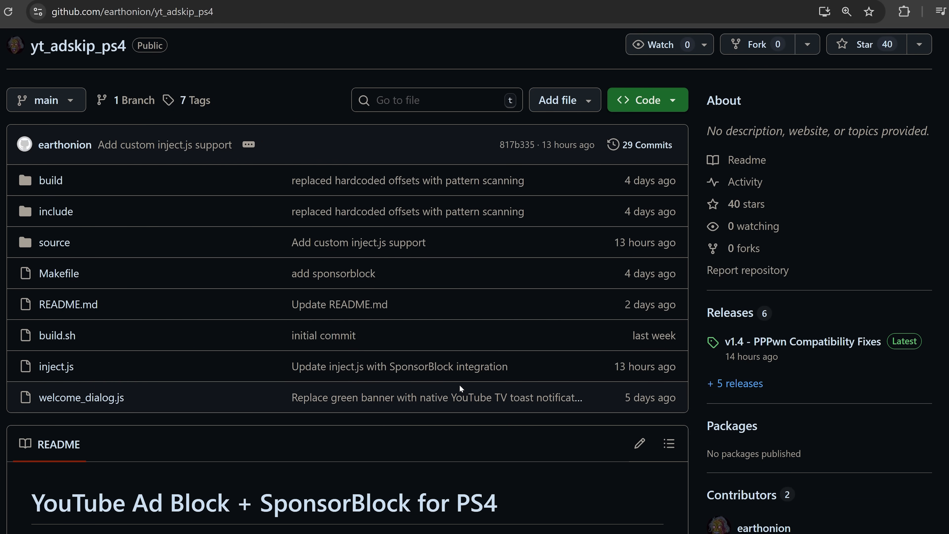
pyautogui.scroll(-3)
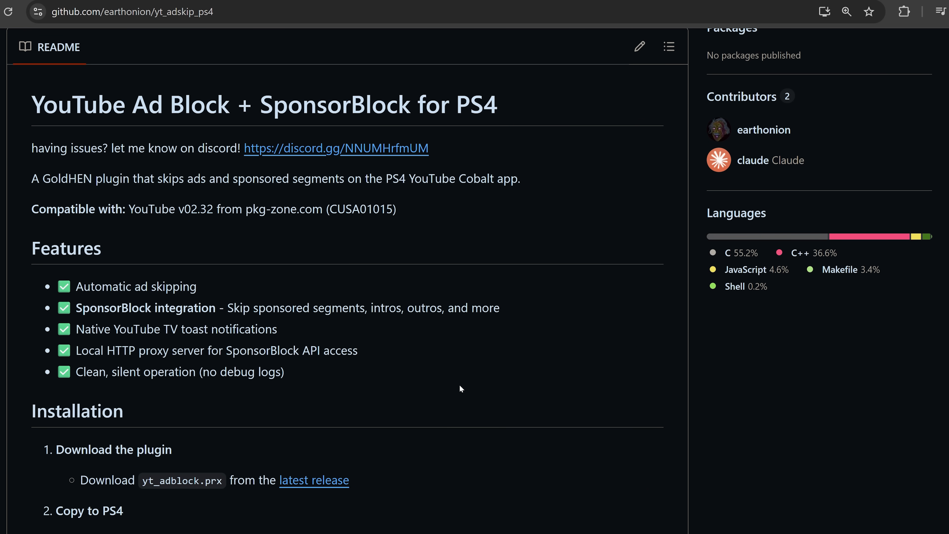
pyautogui.moveTo(472, 382)
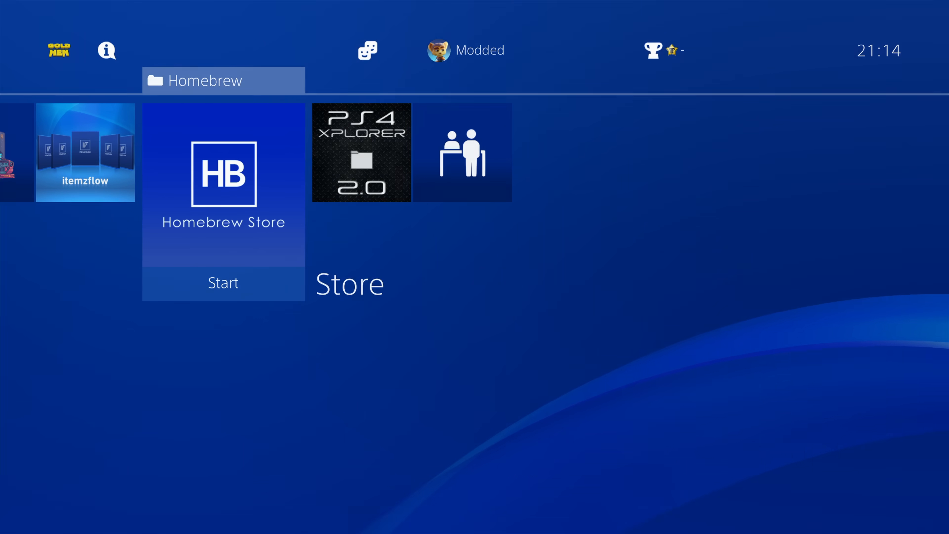
pyautogui.click(223, 176)
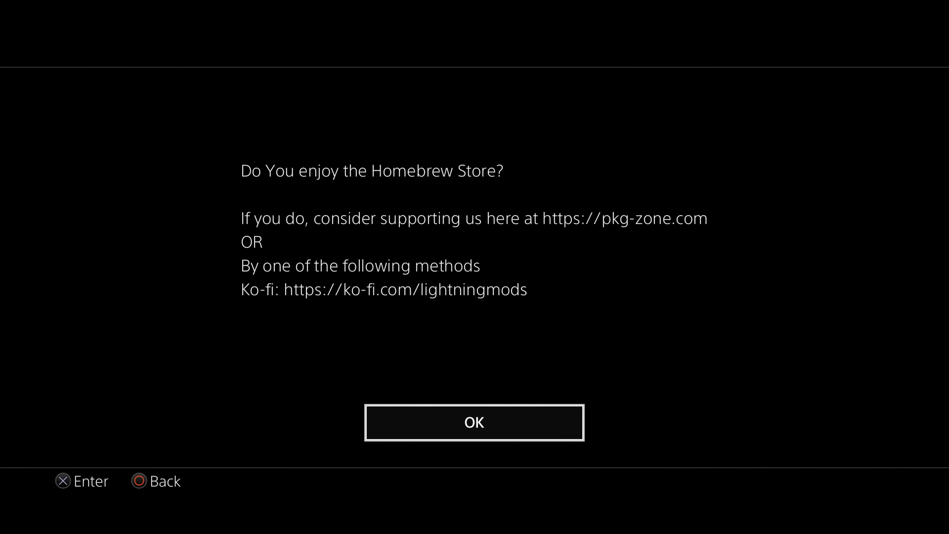
pyautogui.click(475, 423)
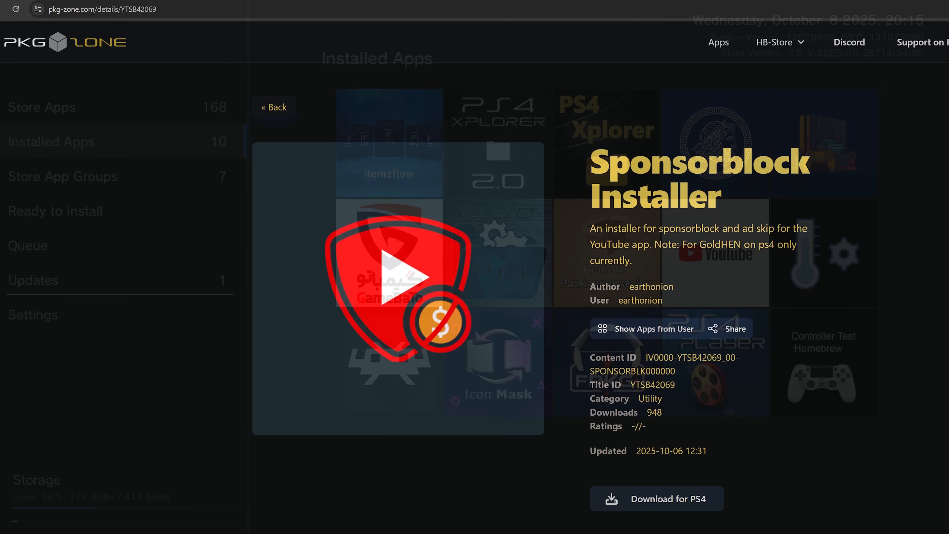
pyautogui.click(274, 106)
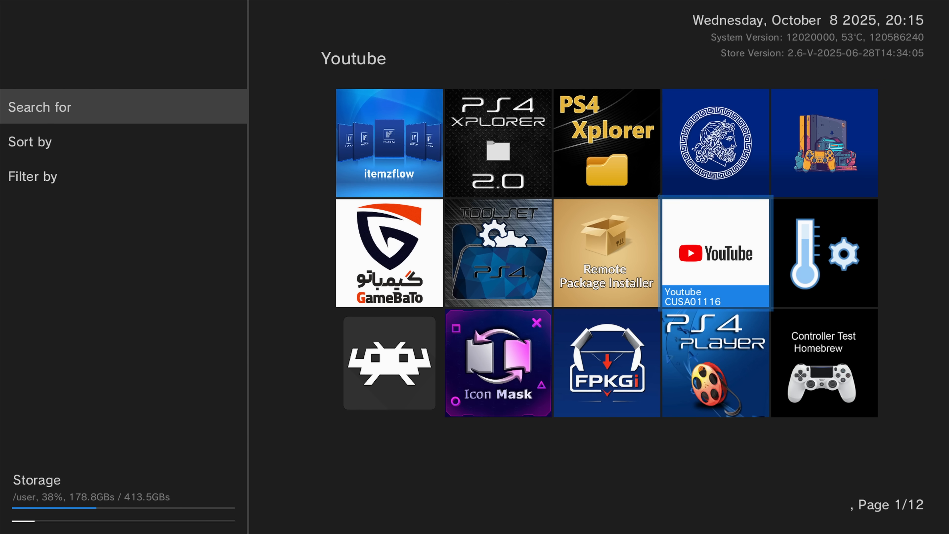
# Download and install YouTube CUSA01116 version 2.32 from its details page
pyautogui.click(714, 254)
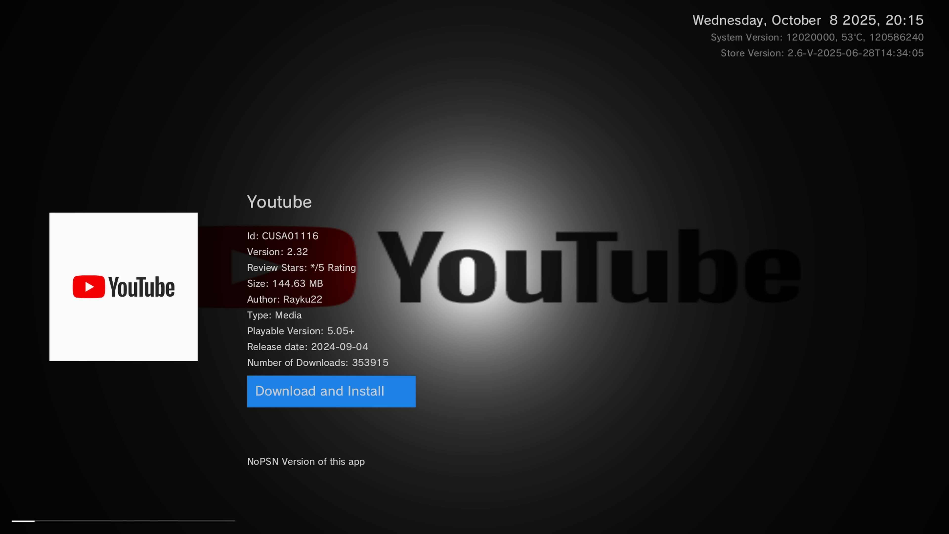
pyautogui.click(316, 391)
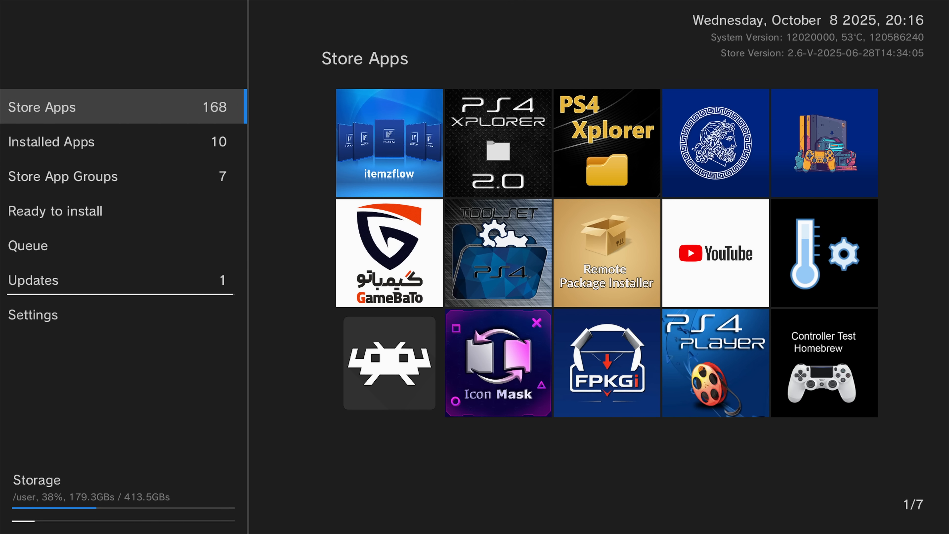
# Search for Sponsorblock Installer YTSB42069 and download and install it
pyautogui.click(715, 254)
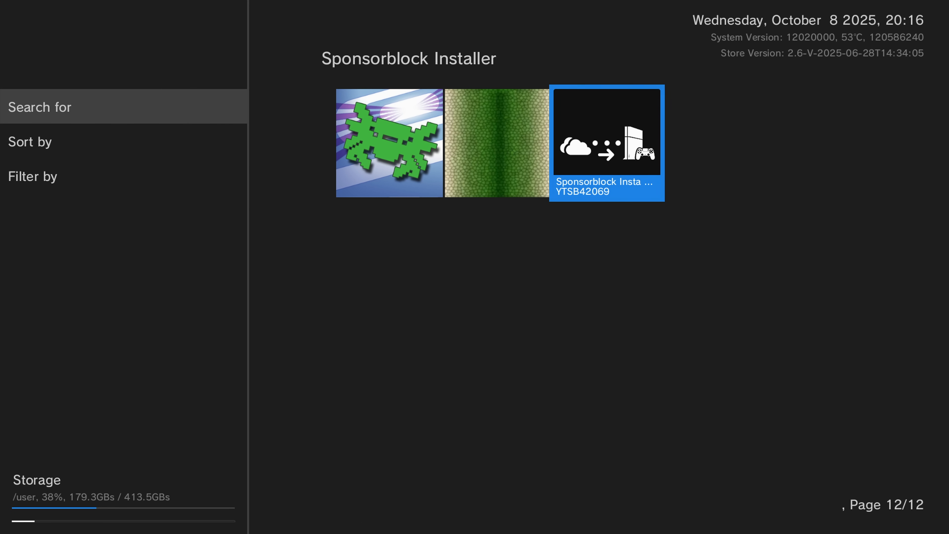
pyautogui.click(606, 137)
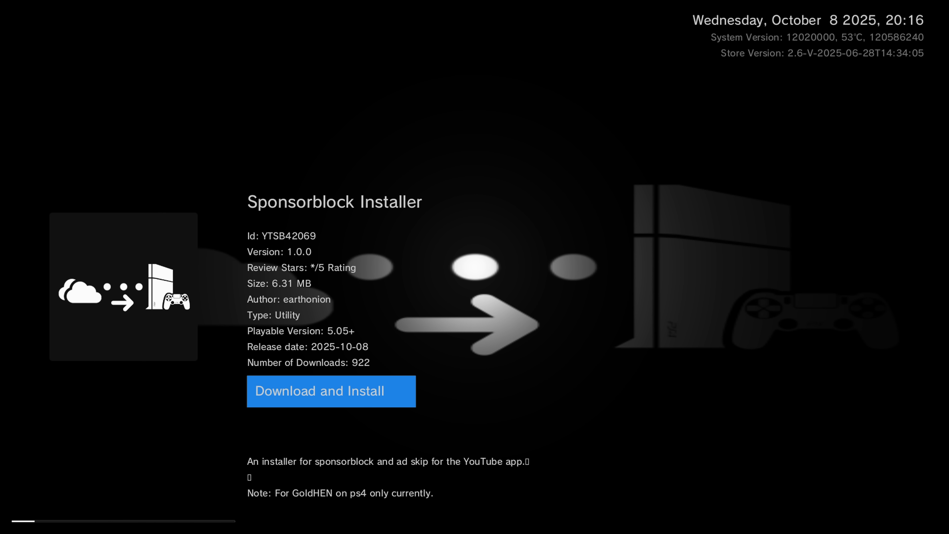
pyautogui.click(330, 392)
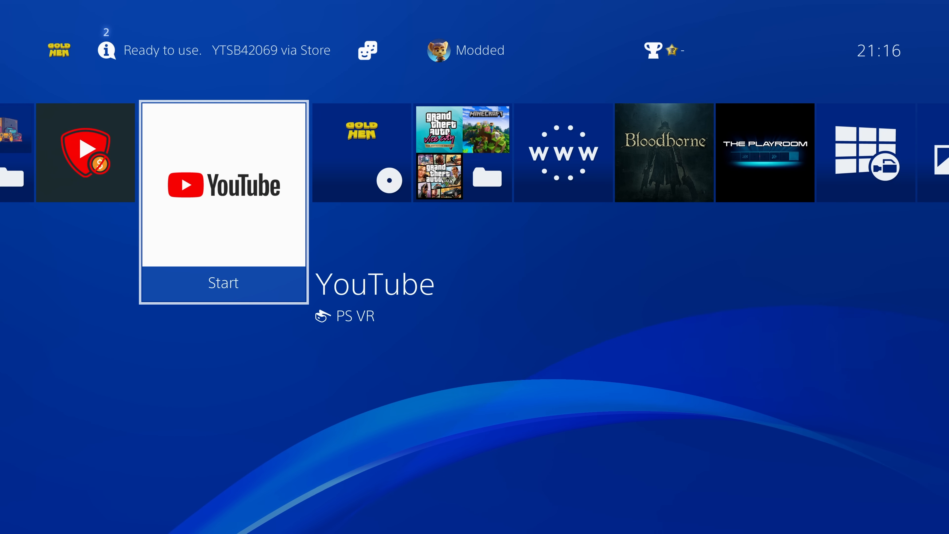
# Launch the YouTube app from the home screen
pyautogui.click(223, 283)
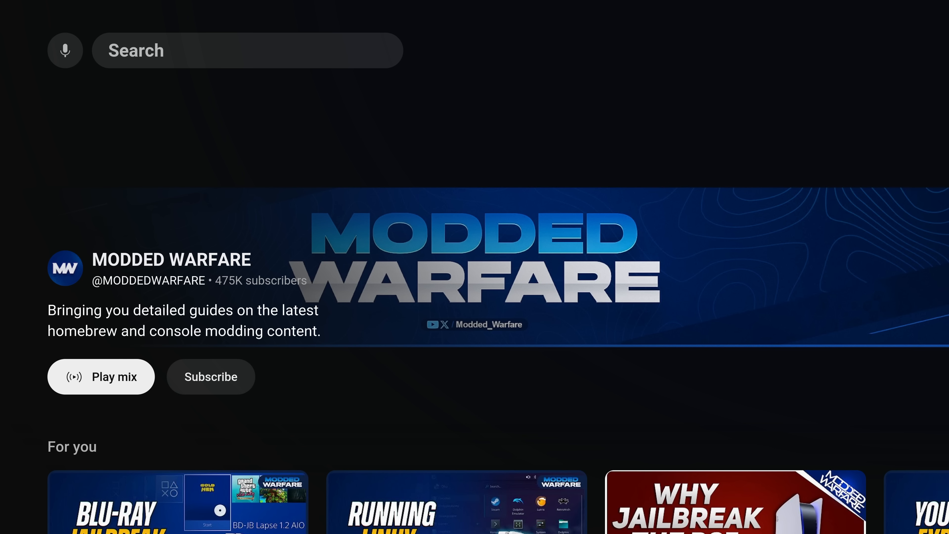
# Browse down to the For you row and select a video
pyautogui.scroll(-3)
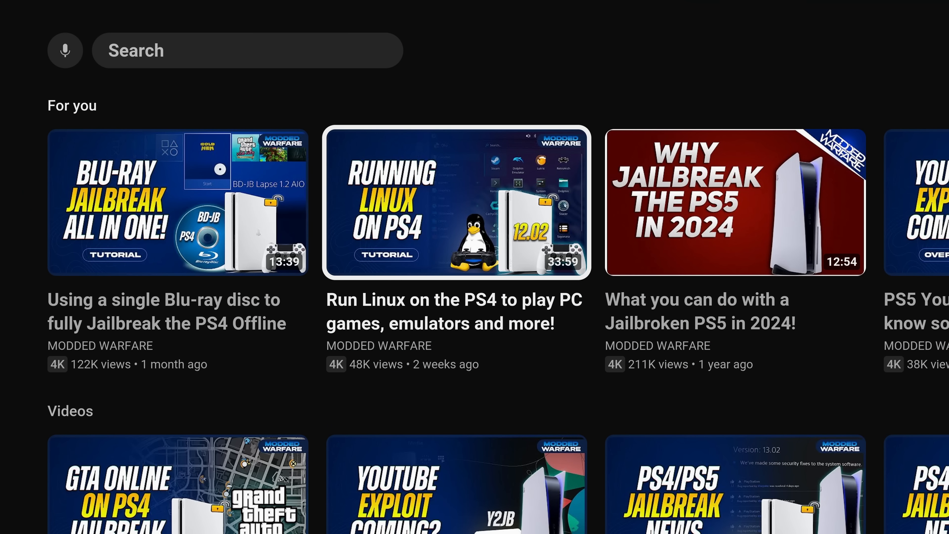
pyautogui.click(452, 202)
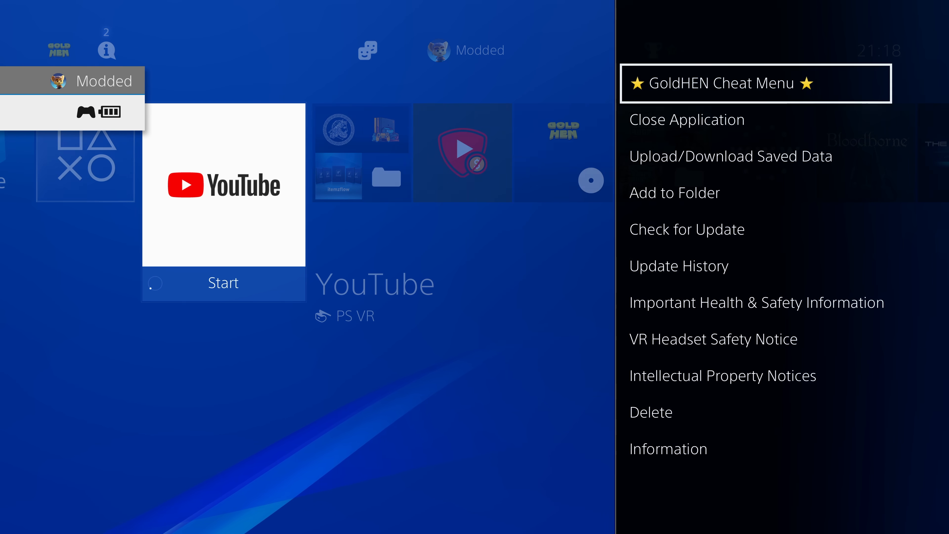
# Close YouTube, then accept the Sponsorblock Installer prompt to install YouTube AdBlock + Sponsorblock
pyautogui.click(688, 119)
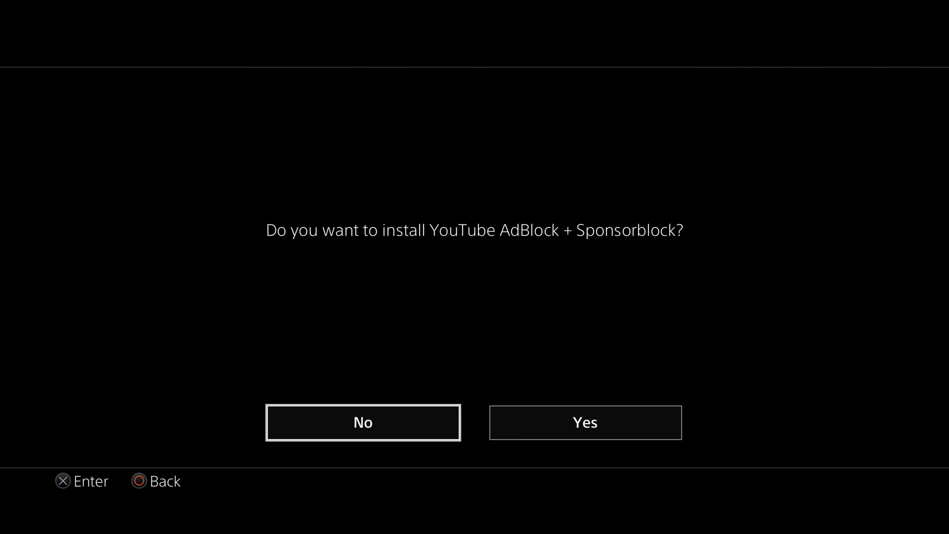
pyautogui.click(584, 422)
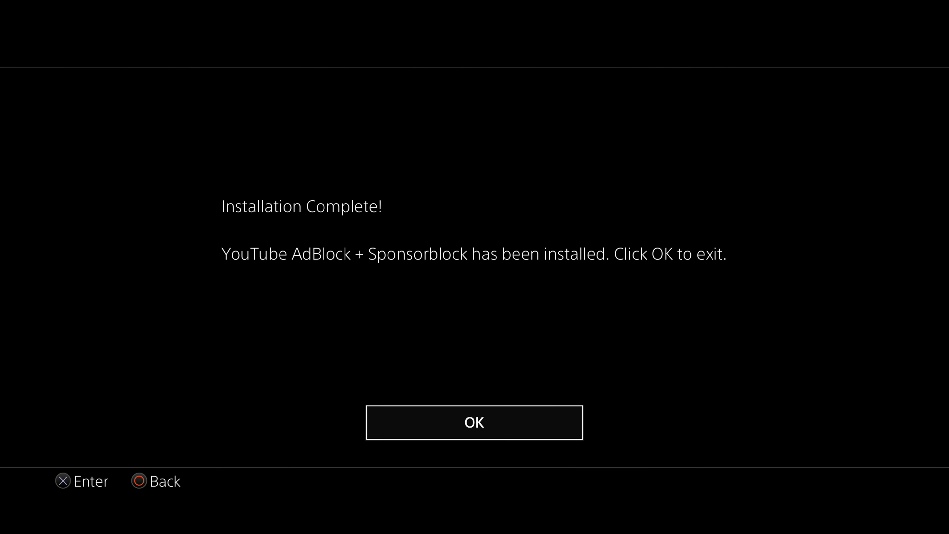
# Acknowledge Installation Complete and return to the home screen app row
pyautogui.click(474, 424)
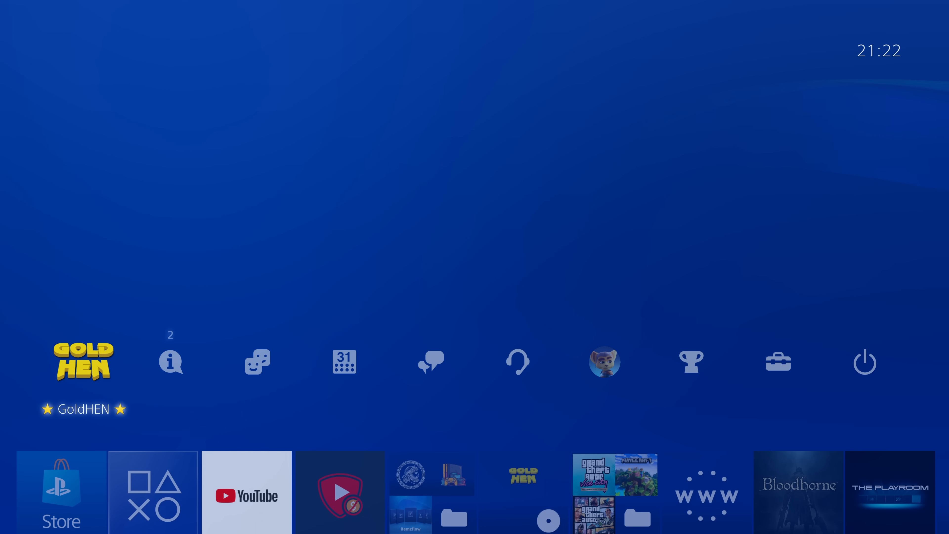
pyautogui.click(83, 361)
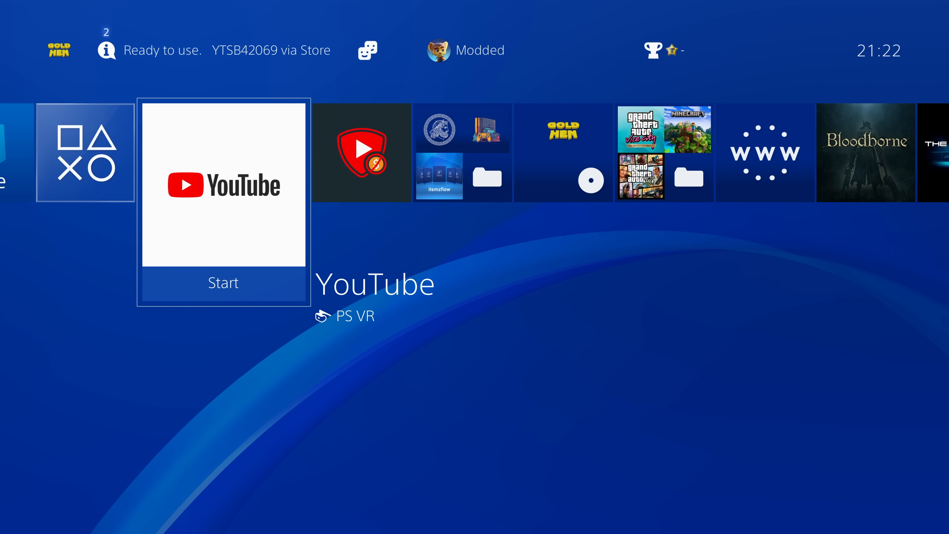
# Relaunch YouTube with the ad blocker and browse the Modded Warfare channel page
pyautogui.click(224, 282)
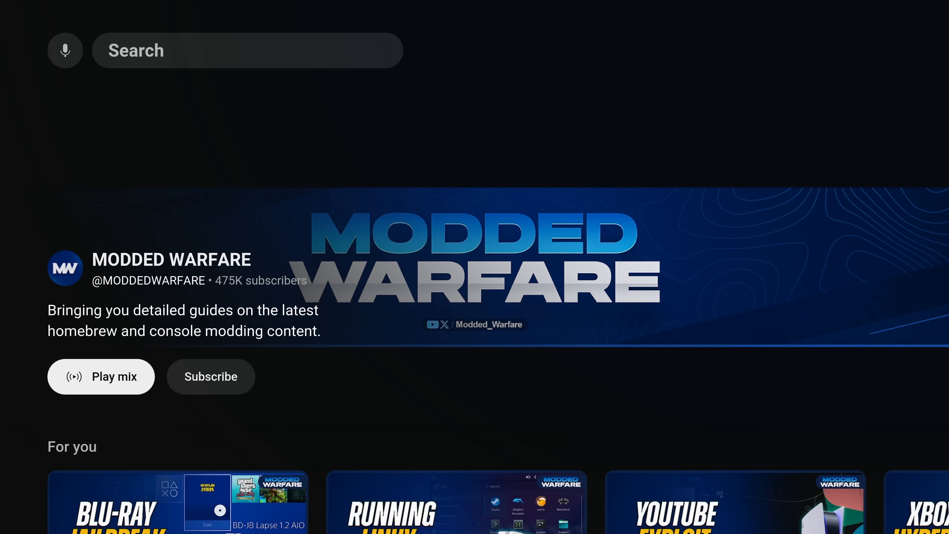
pyautogui.scroll(-3)
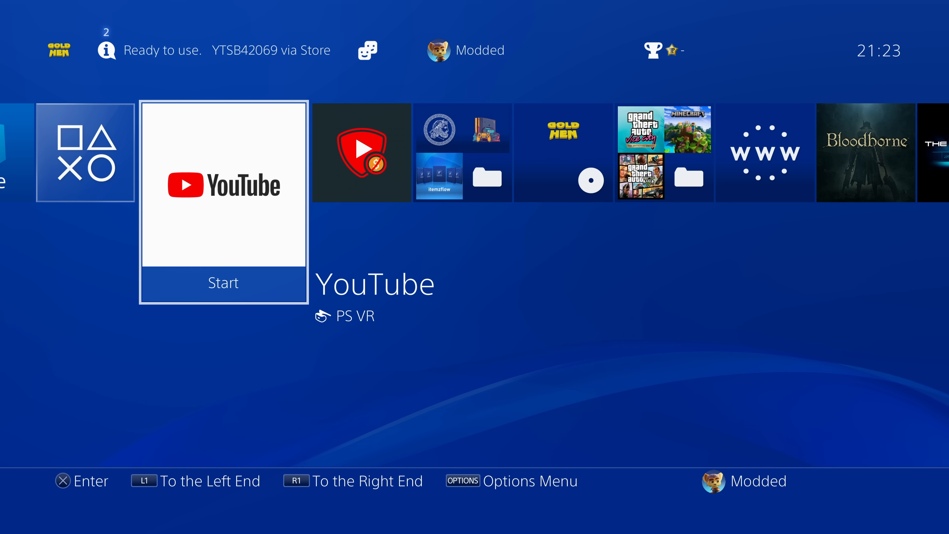
# Move to the function area with GoldHEN and select an item
pyautogui.press('Right')
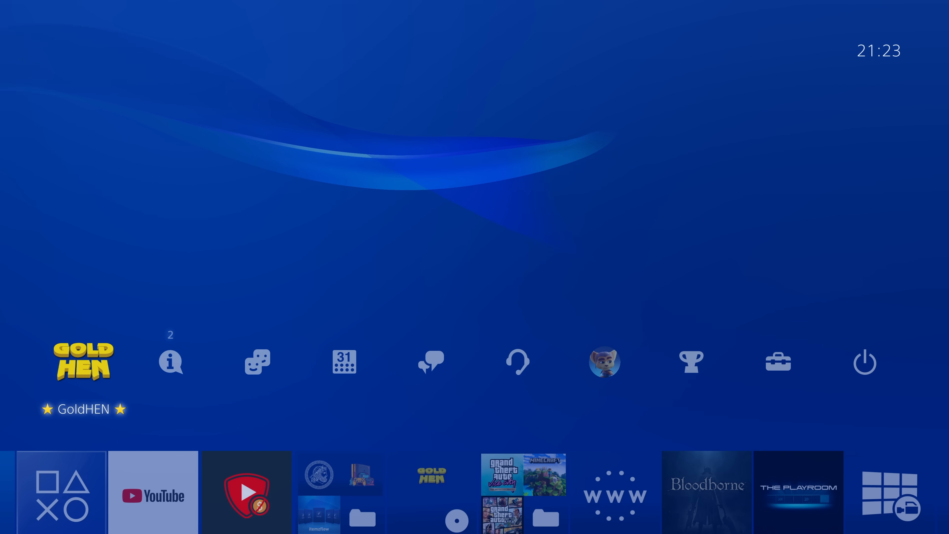
pyautogui.click(83, 361)
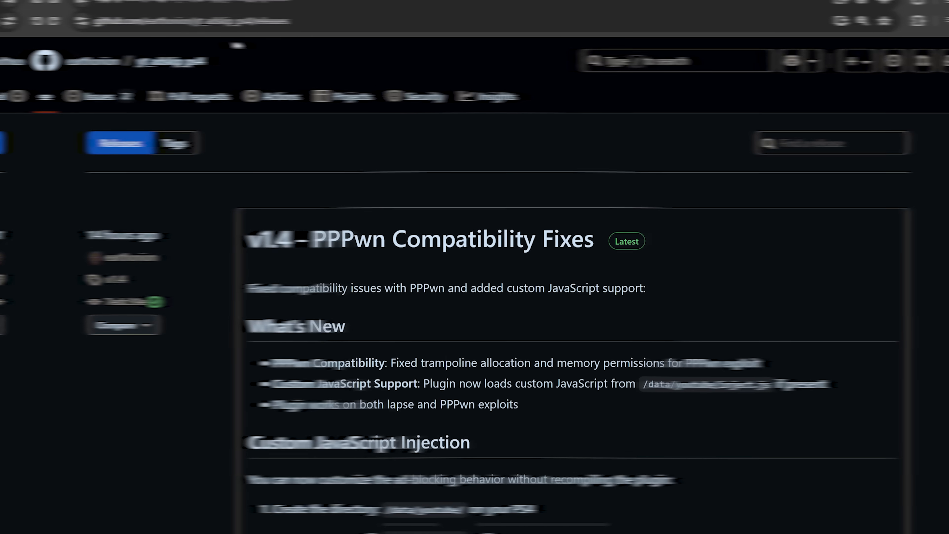
# Review the v1.4 release assets down to yt_adblock.prx and reach the README Installation steps
pyautogui.scroll(-3)
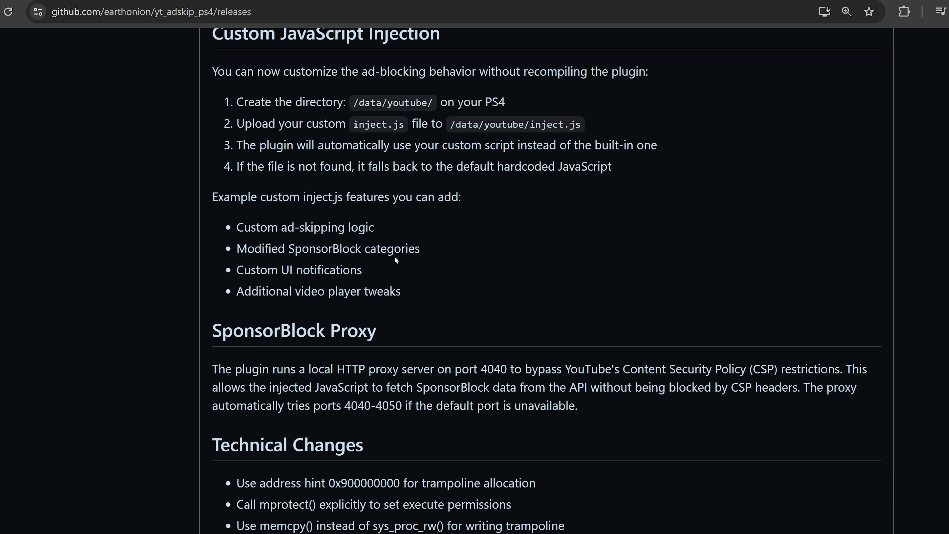
pyautogui.scroll(-3)
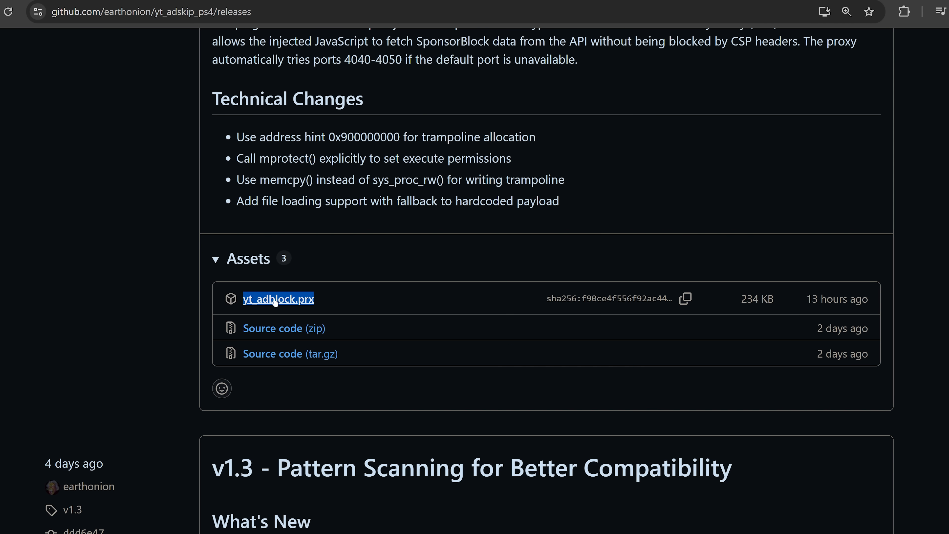
pyautogui.scroll(-3)
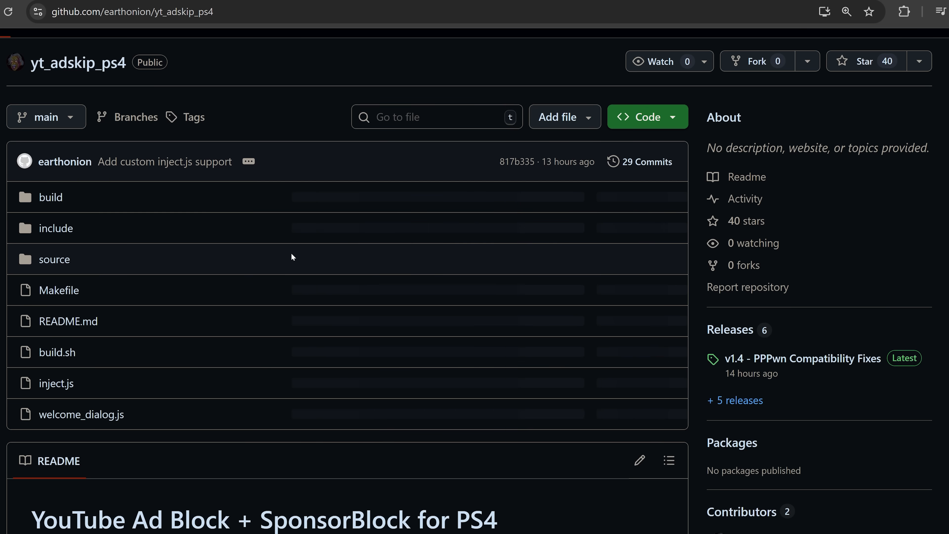
pyautogui.scroll(-3)
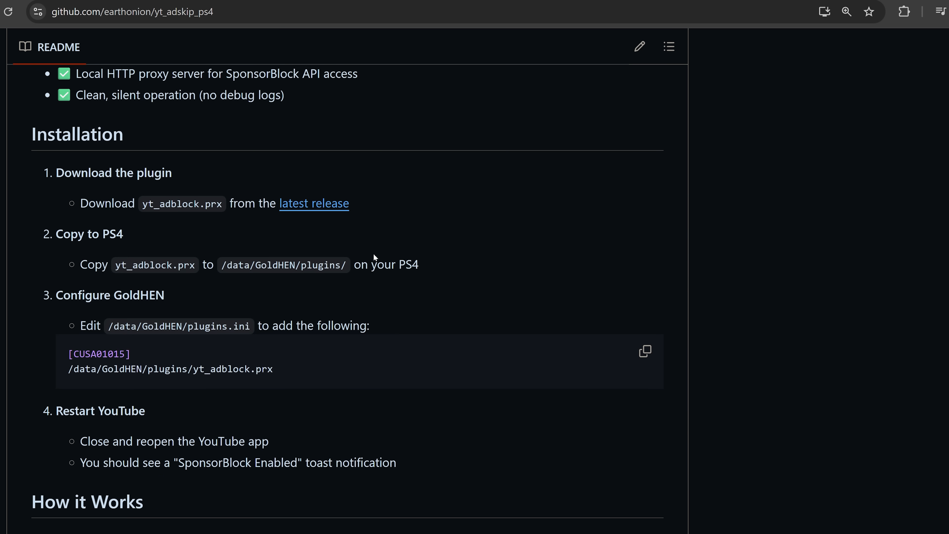
# Highlight the CUSA01015 plugins.ini entry lines in the Installation code block
pyautogui.moveTo(68, 353); pyautogui.dragTo(273, 369)
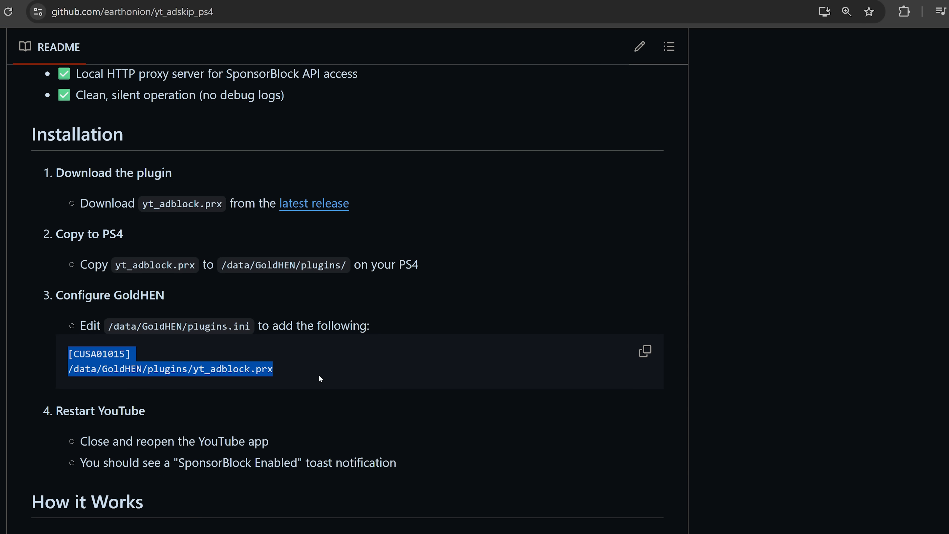
pyautogui.click(308, 366)
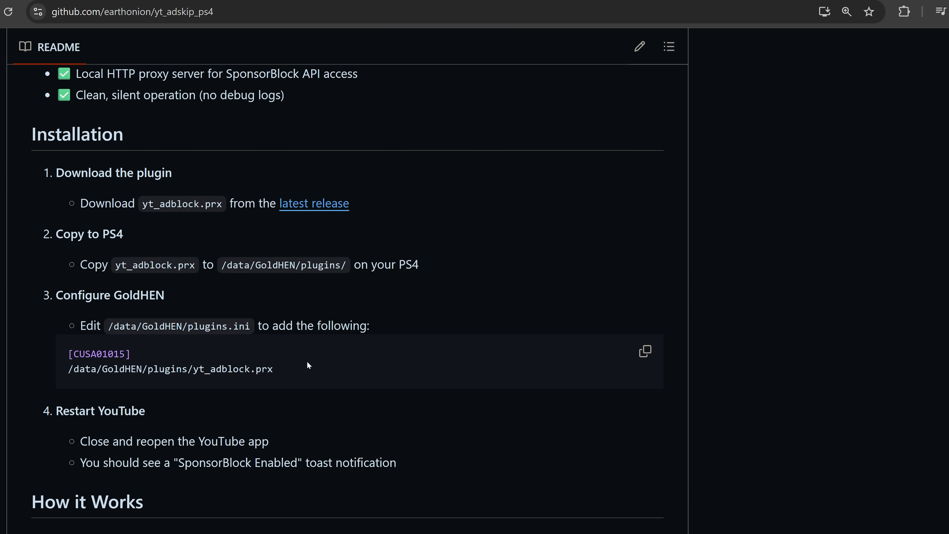
pyautogui.click(644, 351)
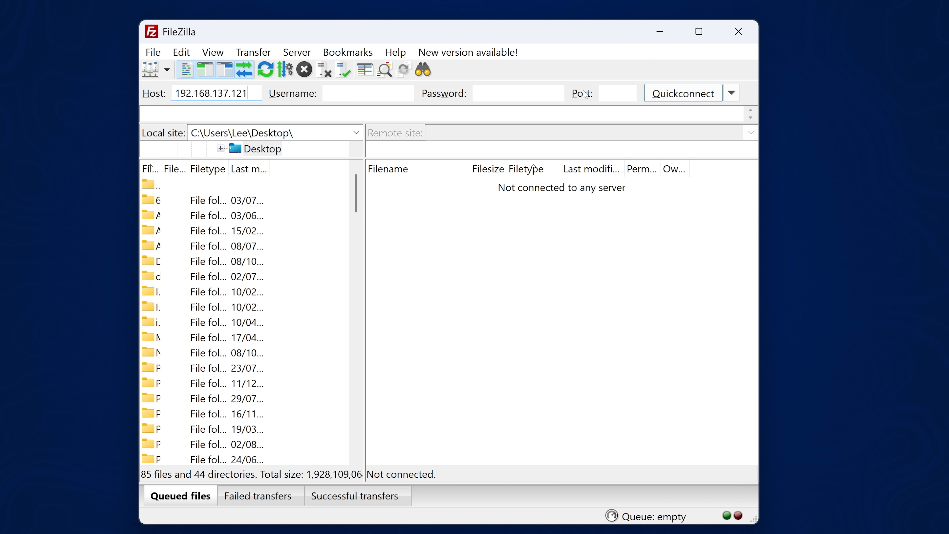
# Connect to the PS4's FTP server at 192.168.137.121 on port 2121
pyautogui.write('2121')
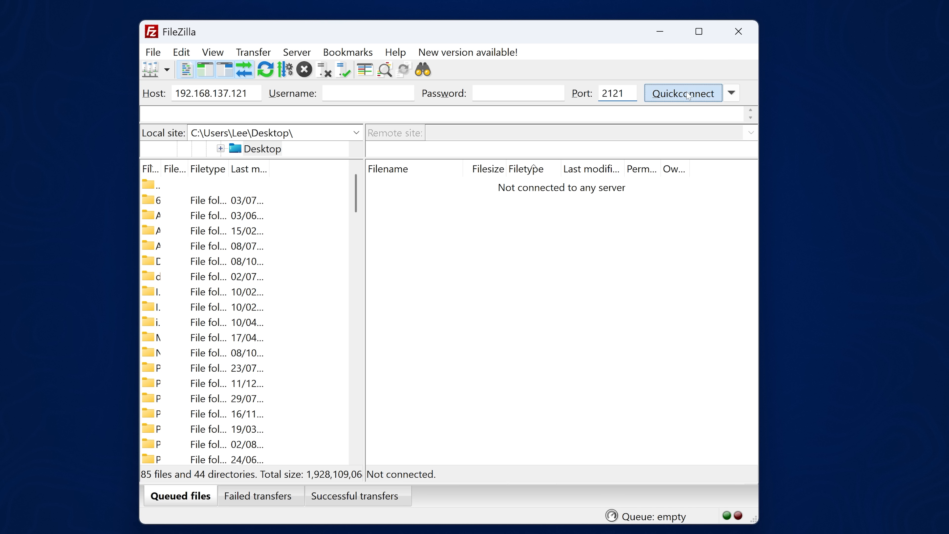
pyautogui.click(683, 93)
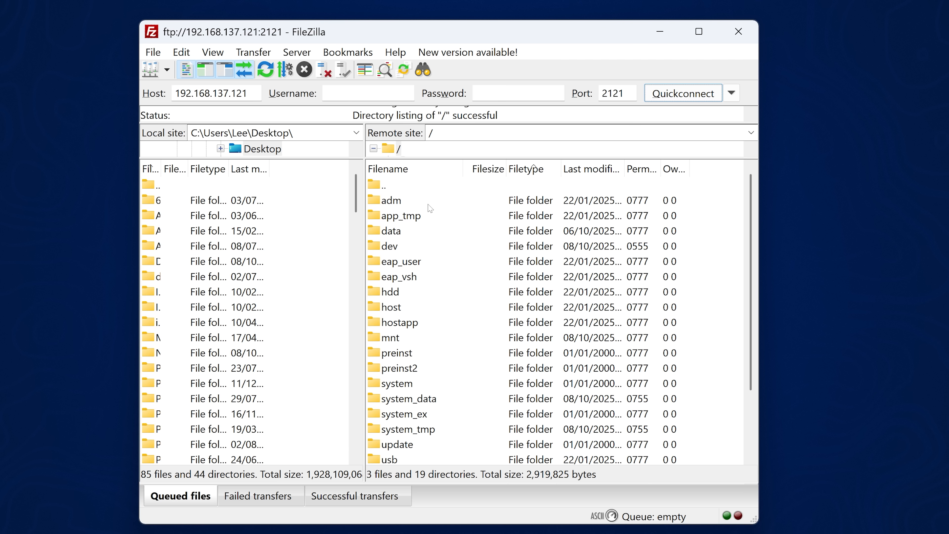
pyautogui.click(390, 231)
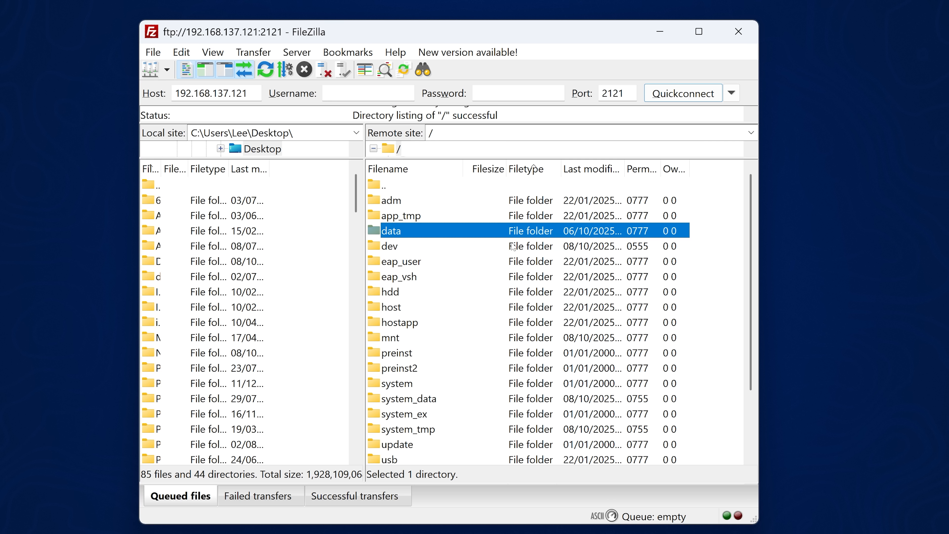
pyautogui.moveTo(555, 238)
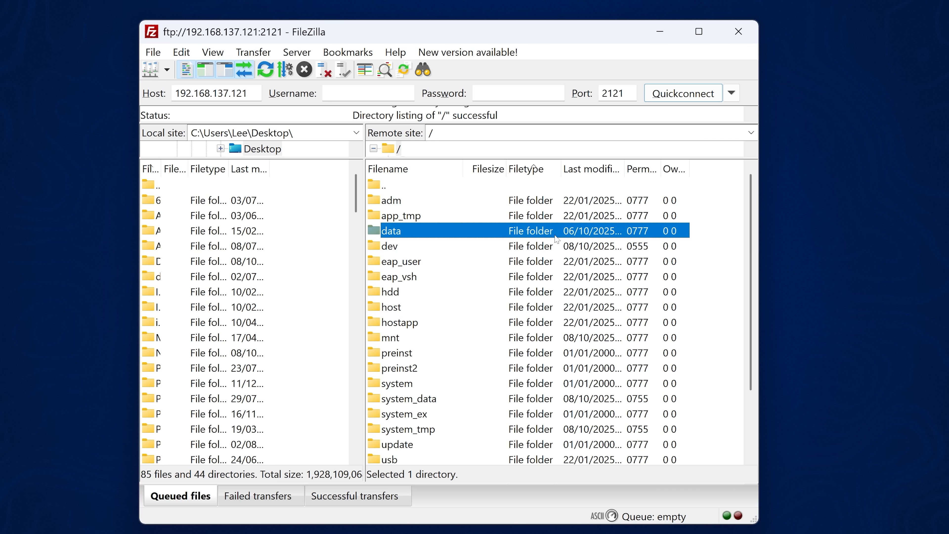
pyautogui.moveTo(427, 221)
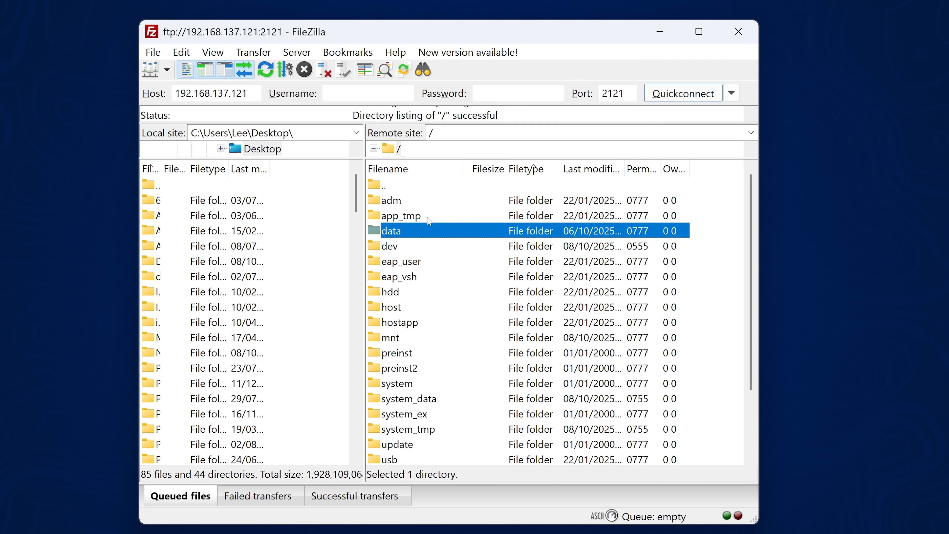
pyautogui.moveTo(584, 319)
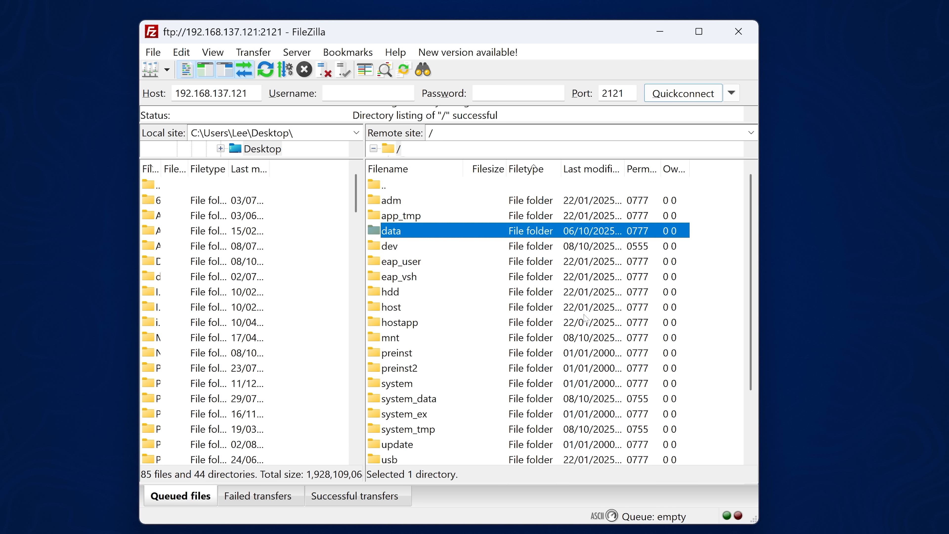
pyautogui.moveTo(406, 231)
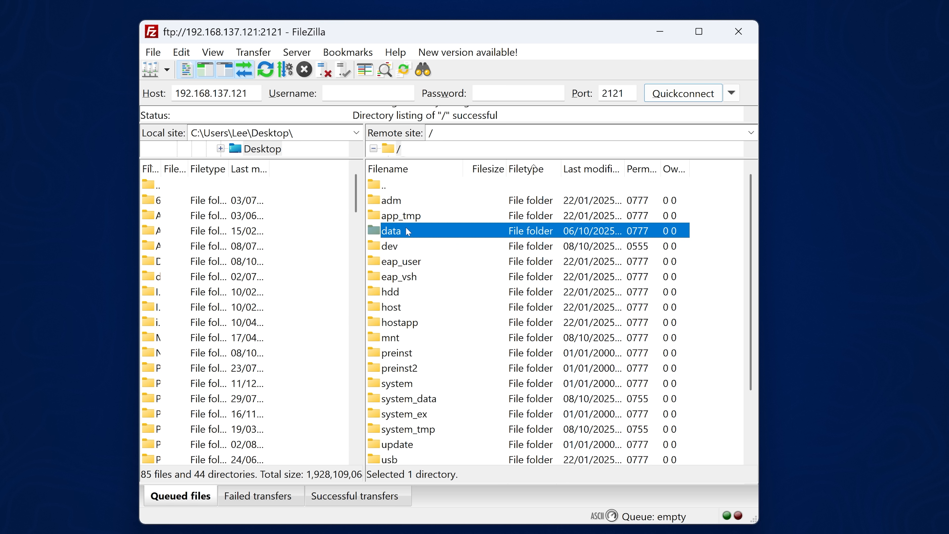
# Browse into /data/GoldHEN and locate its plugins folder and plugins.ini file
pyautogui.doubleClick(391, 231)
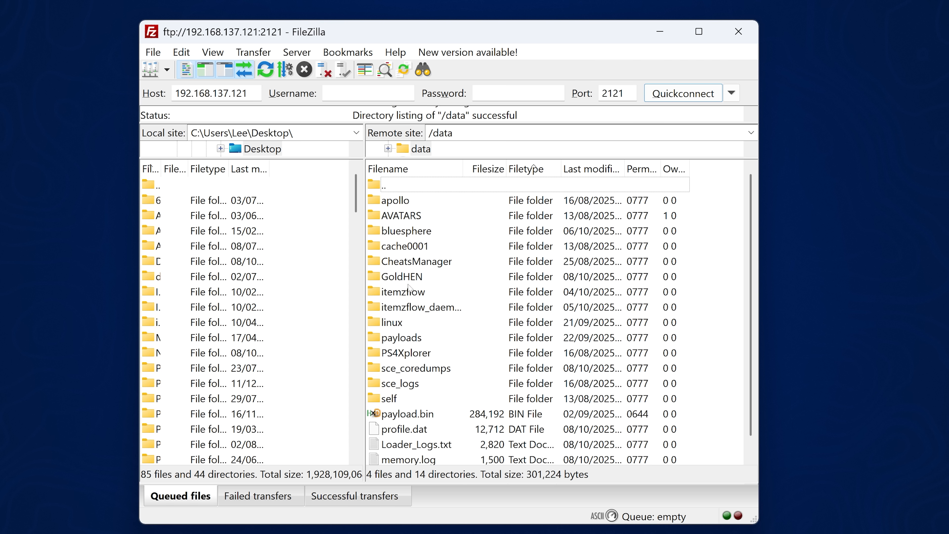
pyautogui.doubleClick(403, 276)
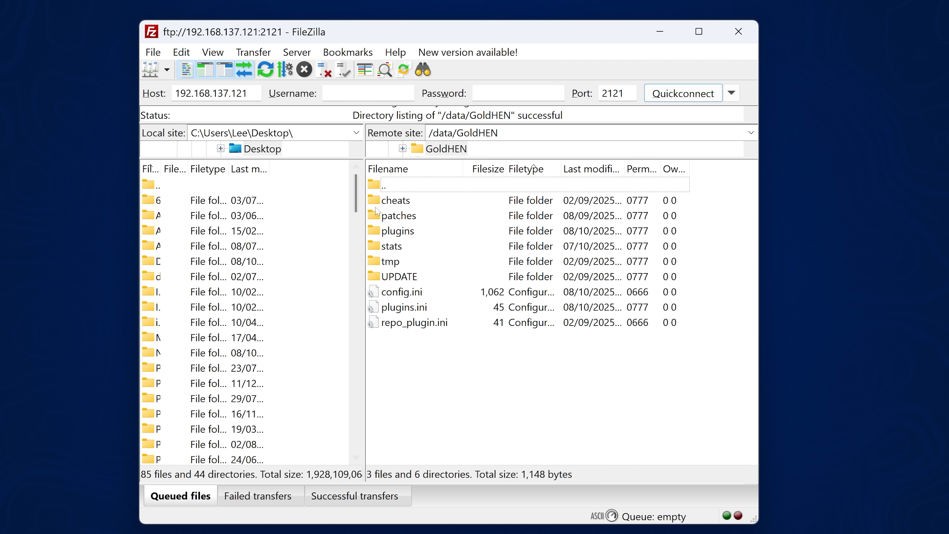
pyautogui.click(403, 306)
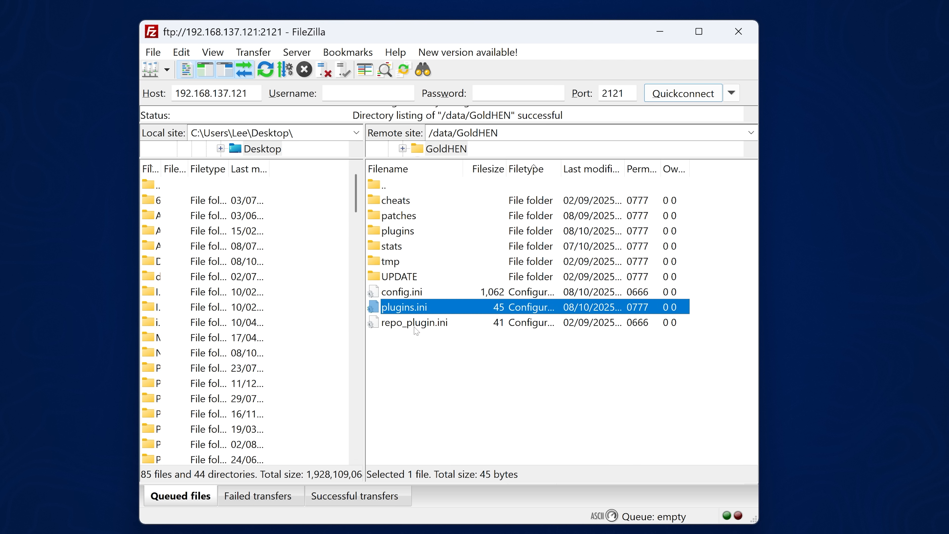
pyautogui.click(398, 231)
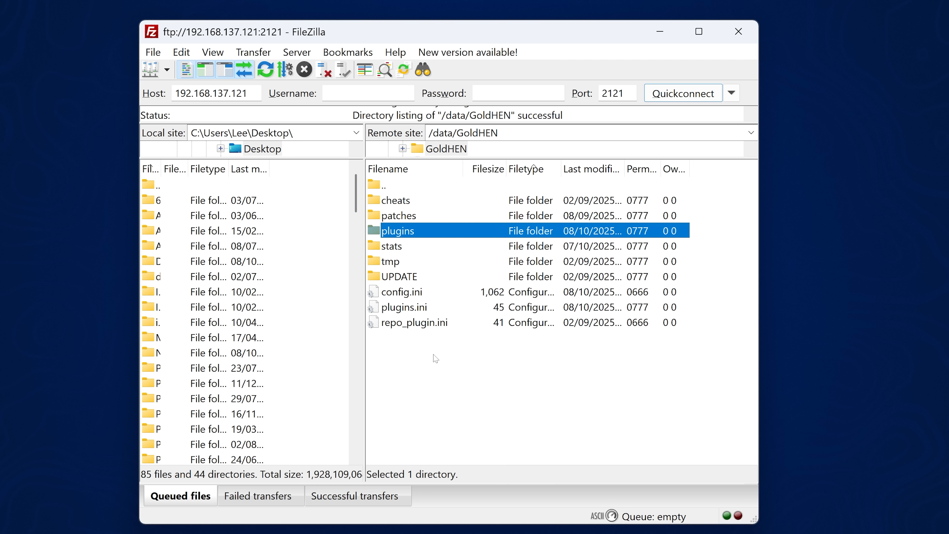
pyautogui.click(404, 307)
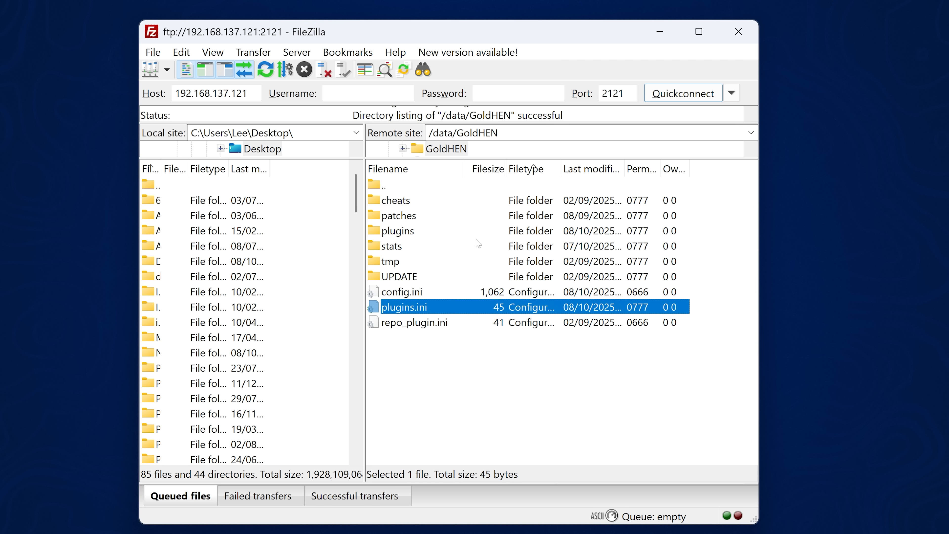
# Create a remote 'plugins' directory and copy yt_adblock.prx from the desktop into it
pyautogui.rightClick(445, 363)
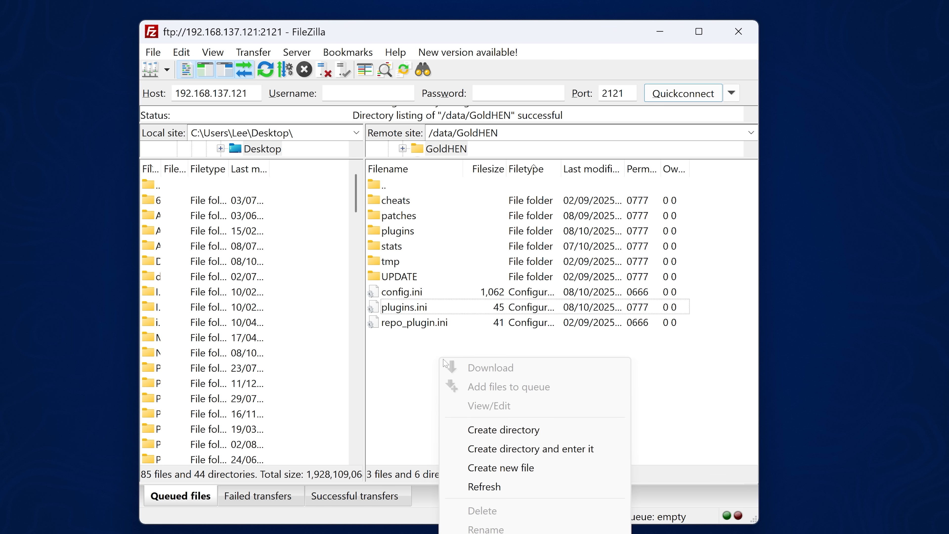
pyautogui.click(503, 430)
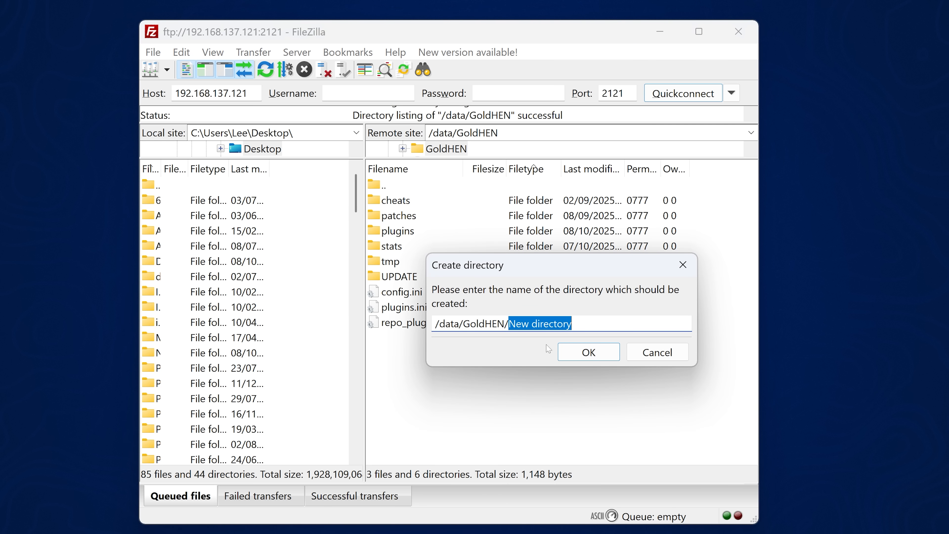
pyautogui.write('plugins')
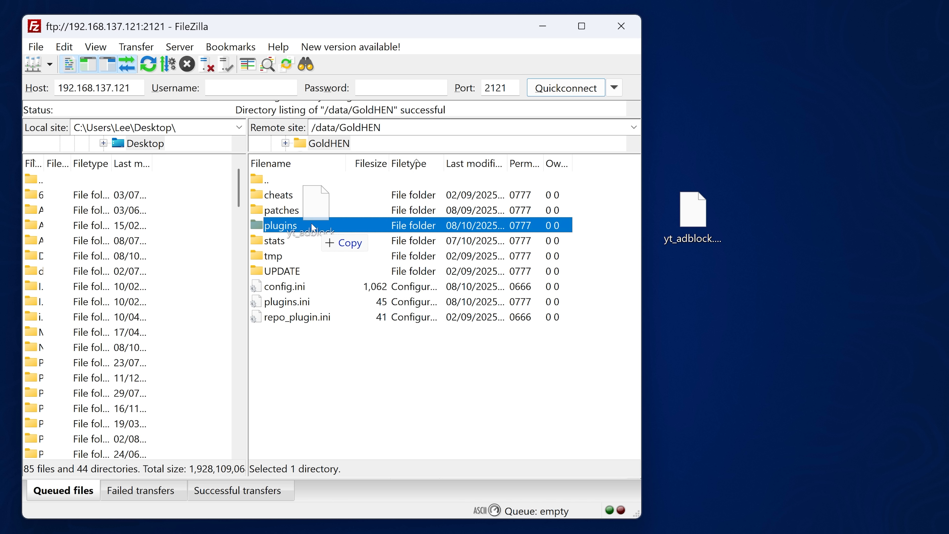
pyautogui.doubleClick(281, 226)
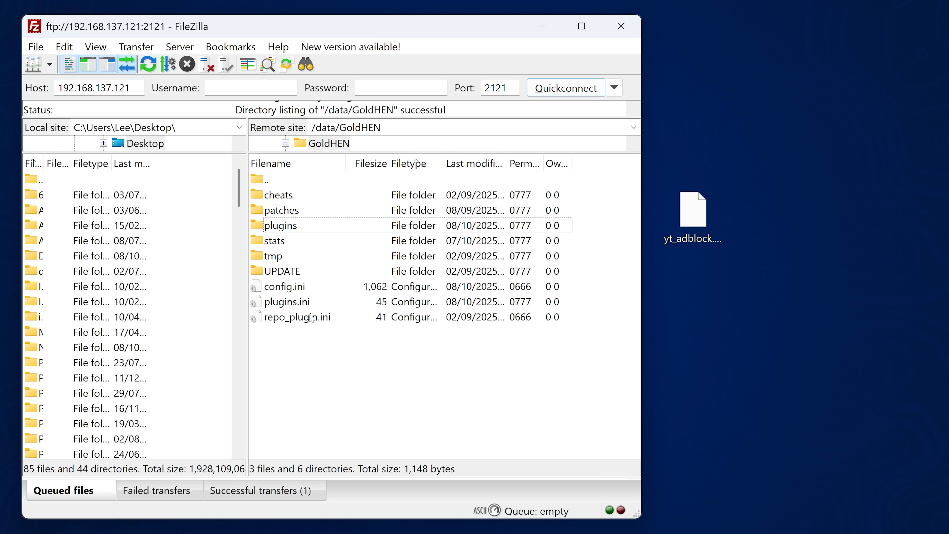
# Write a [CUSA01015] entry pointing to /data/GoldHEN/plugins/yt_adblock.prx in a new Notepad document
pyautogui.click(286, 301)
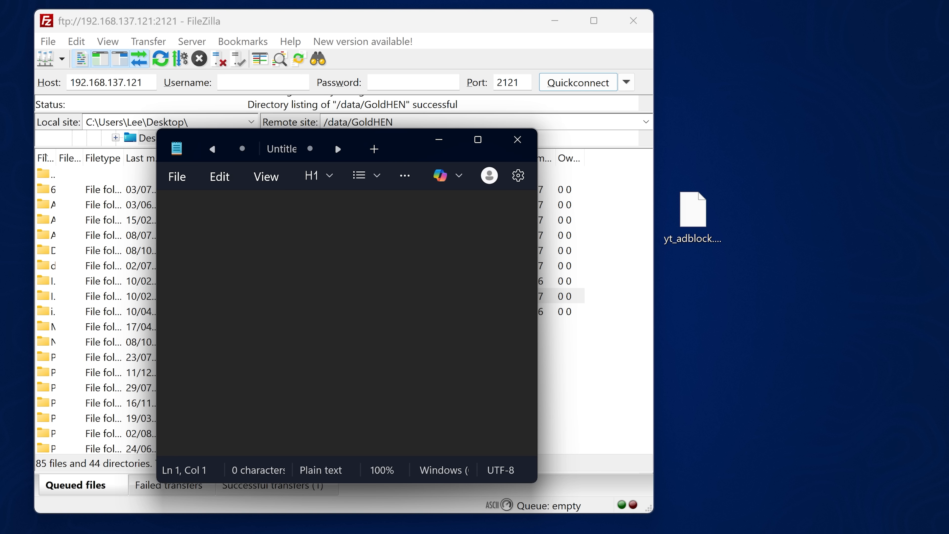
pyautogui.write('[CUSA01015]')
pyautogui.write('/data/GoldHEN/plugins/yt_adblock.prx')
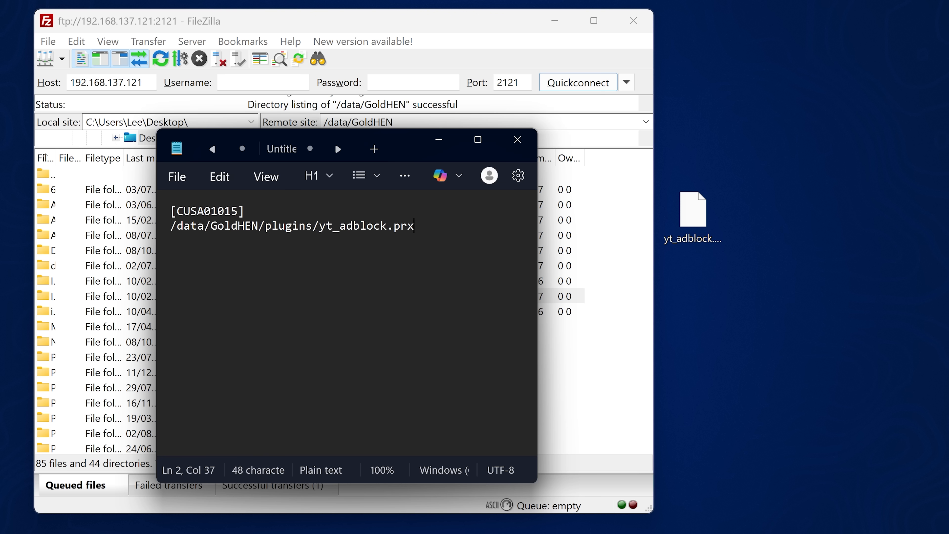
pyautogui.press('ctrl+a')
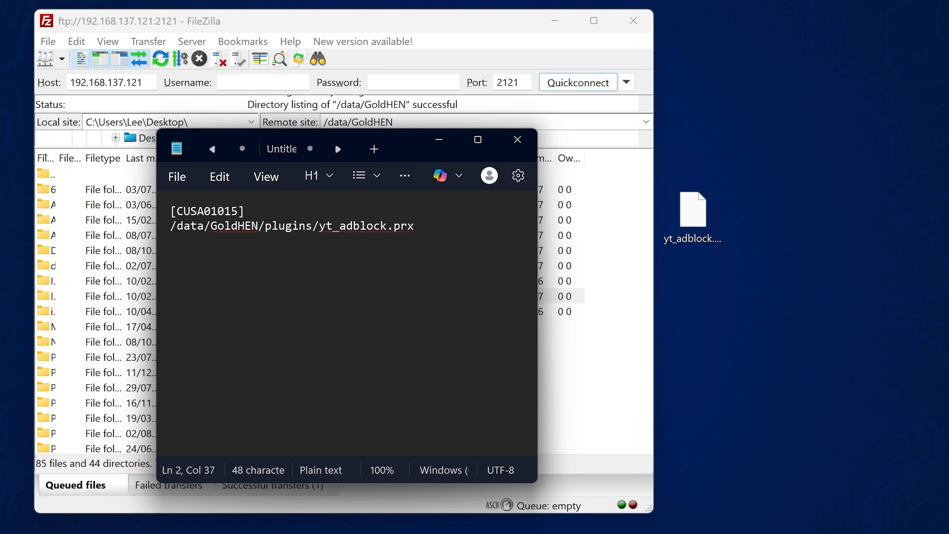
# Save the document to the desktop as plugins.ini
pyautogui.click(177, 177)
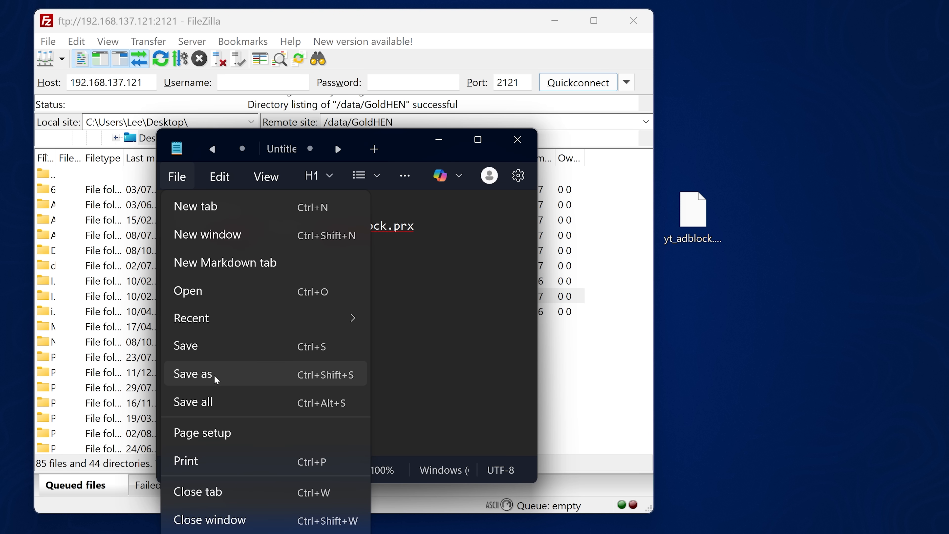
pyautogui.click(192, 373)
pyautogui.write('plugins')
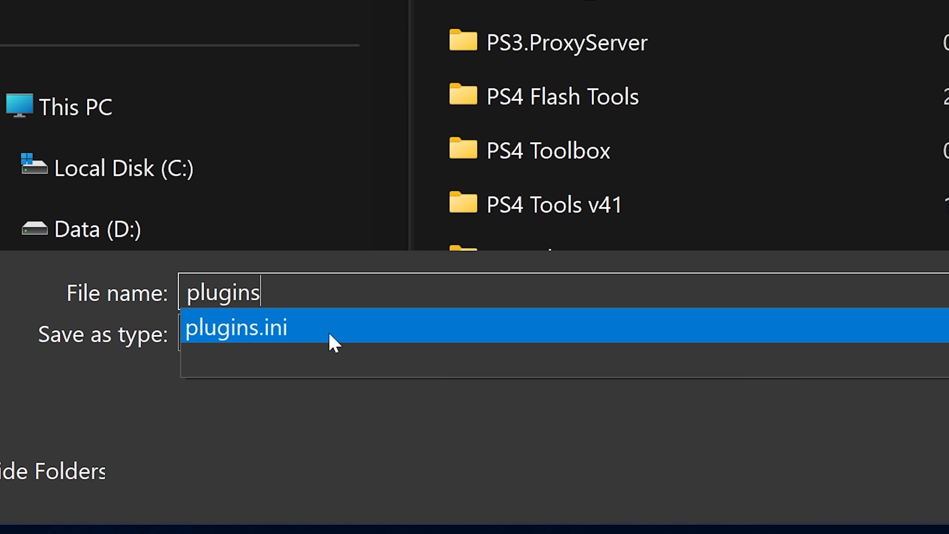
pyautogui.click(239, 329)
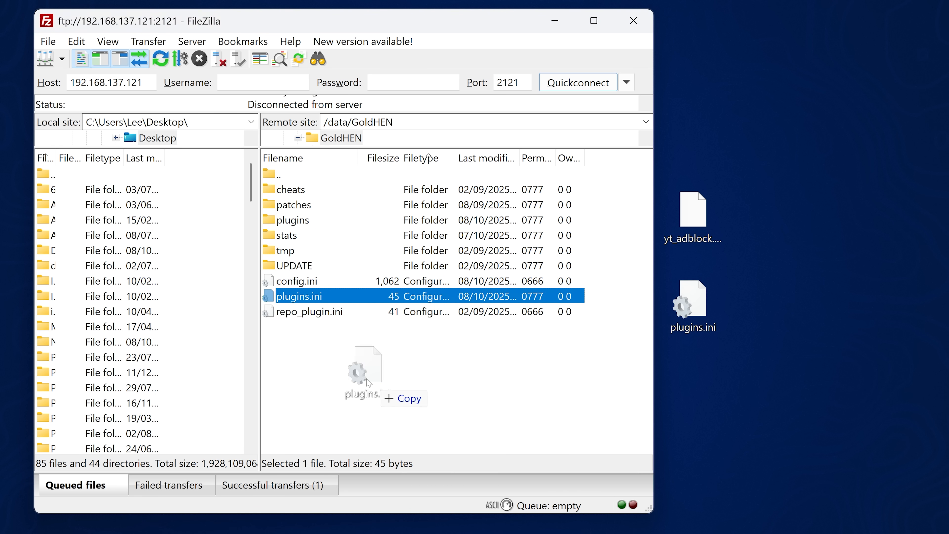
# Download the PS4's plugins.ini to the desktop and view its [CUSA00419] LSO153.prx entry in Notepad
pyautogui.moveTo(366, 373); pyautogui.dragTo(407, 374)
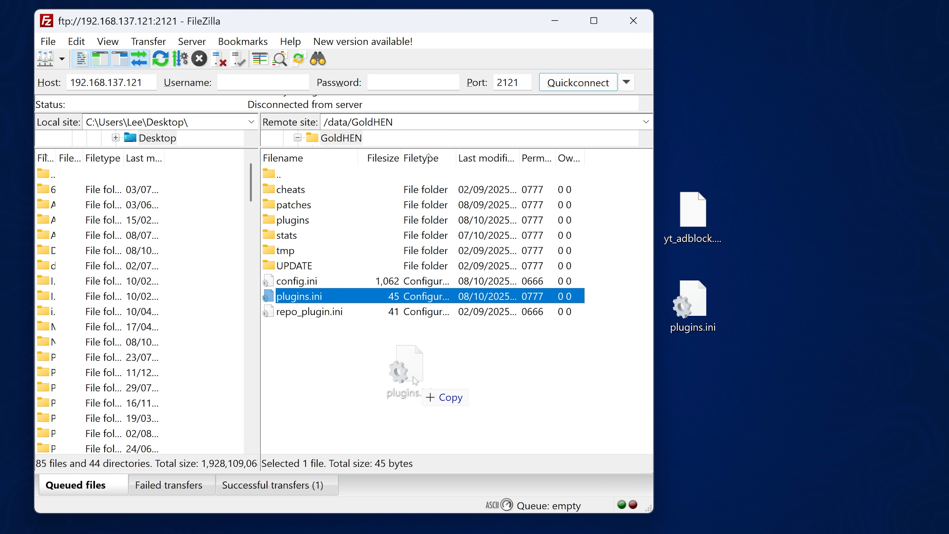
pyautogui.moveTo(412, 376); pyautogui.dragTo(690, 305)
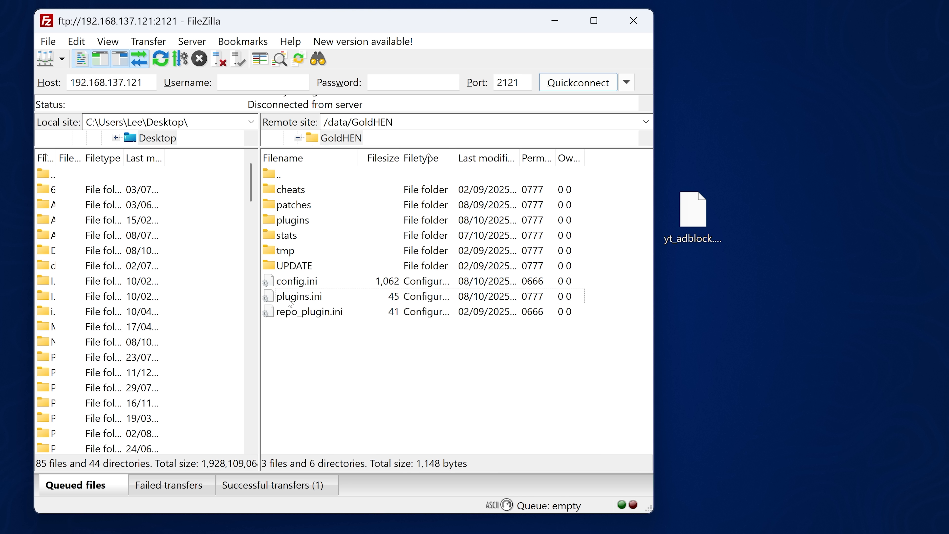
pyautogui.click(299, 296)
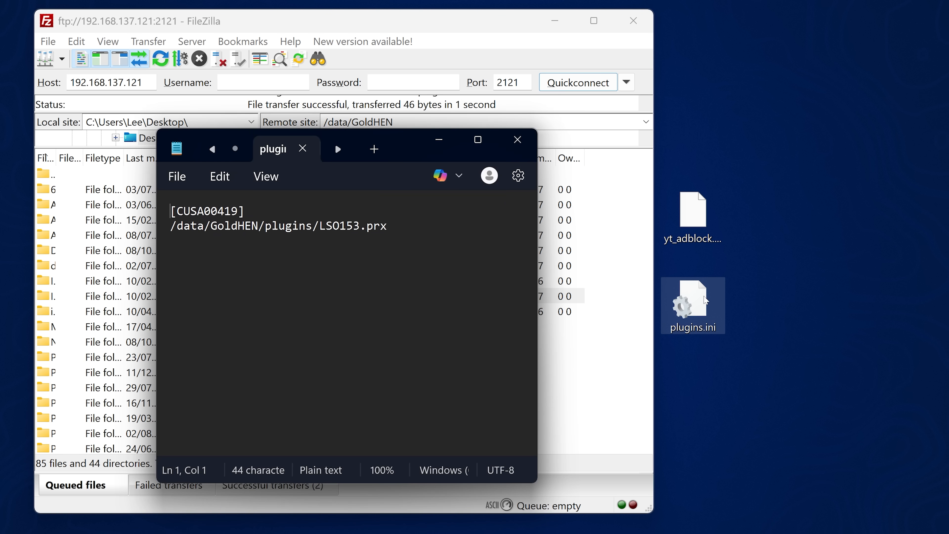
# Append the [CUSA01015] yt_adblock.prx entry below the [CUSA00419] entry and save
pyautogui.press('Ctrl+A')
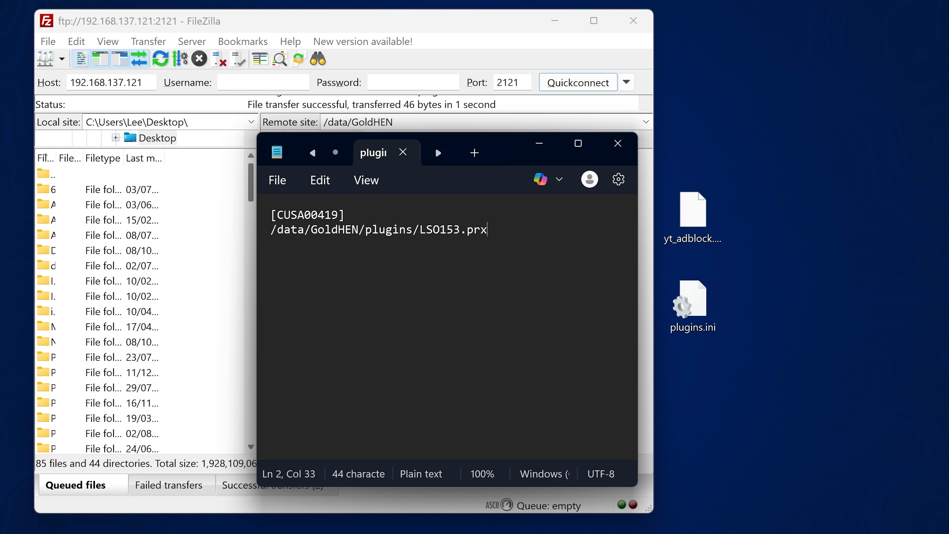
pyautogui.write('[CUSA01015]')
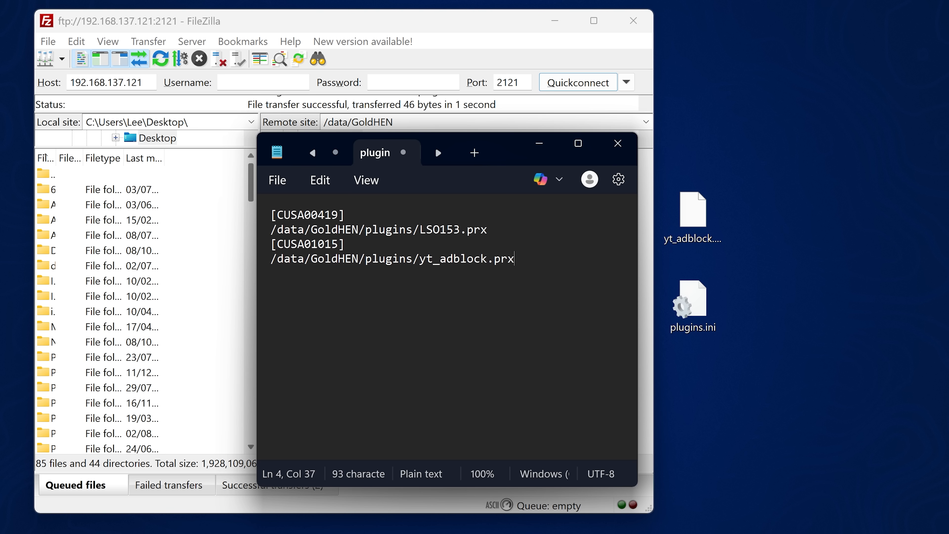
pyautogui.moveTo(272, 243); pyautogui.dragTo(515, 259)
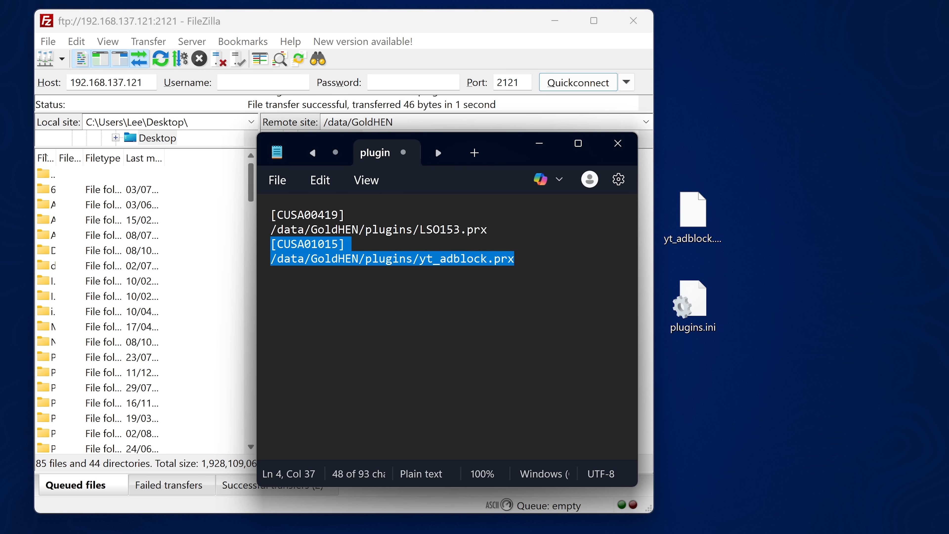
pyautogui.click(277, 180)
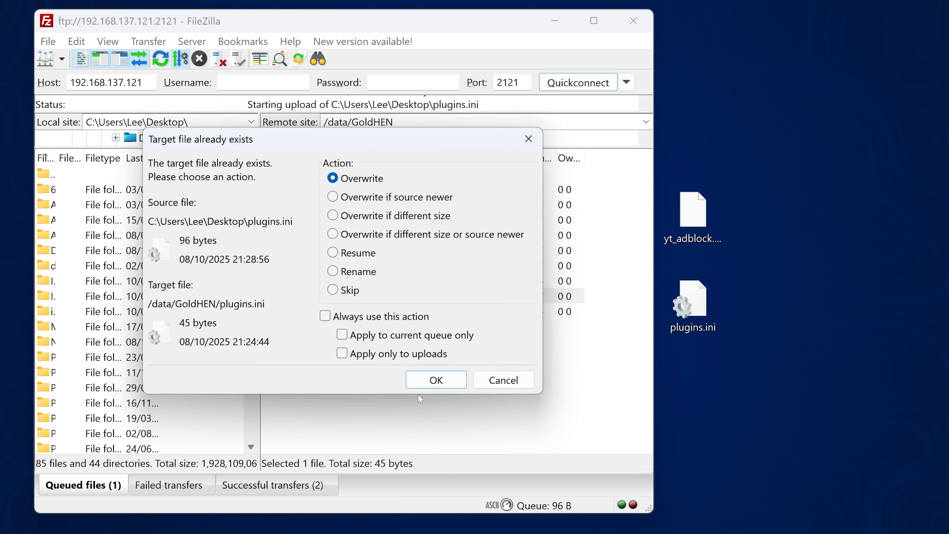
# Overwrite /data/GoldHEN/plugins.ini on the PS4 with the edited 96-byte version
pyautogui.click(435, 379)
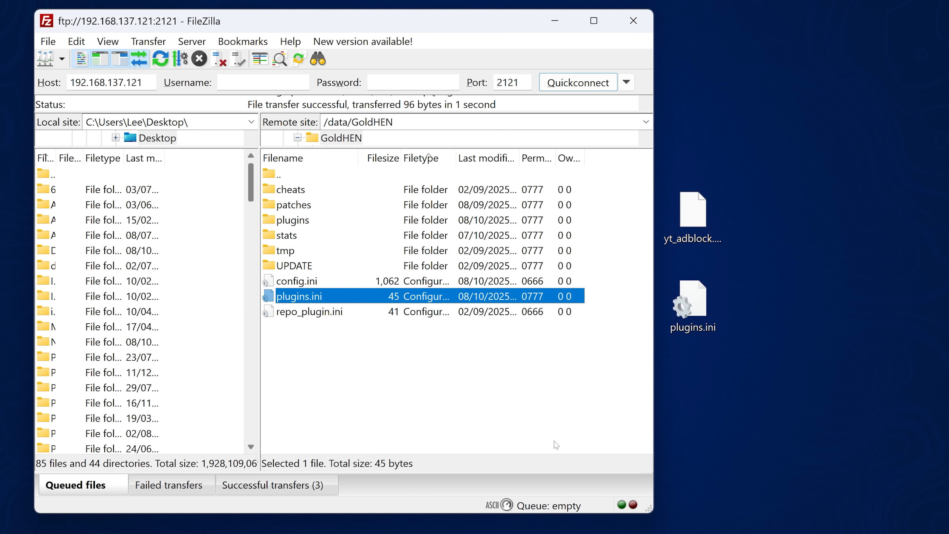